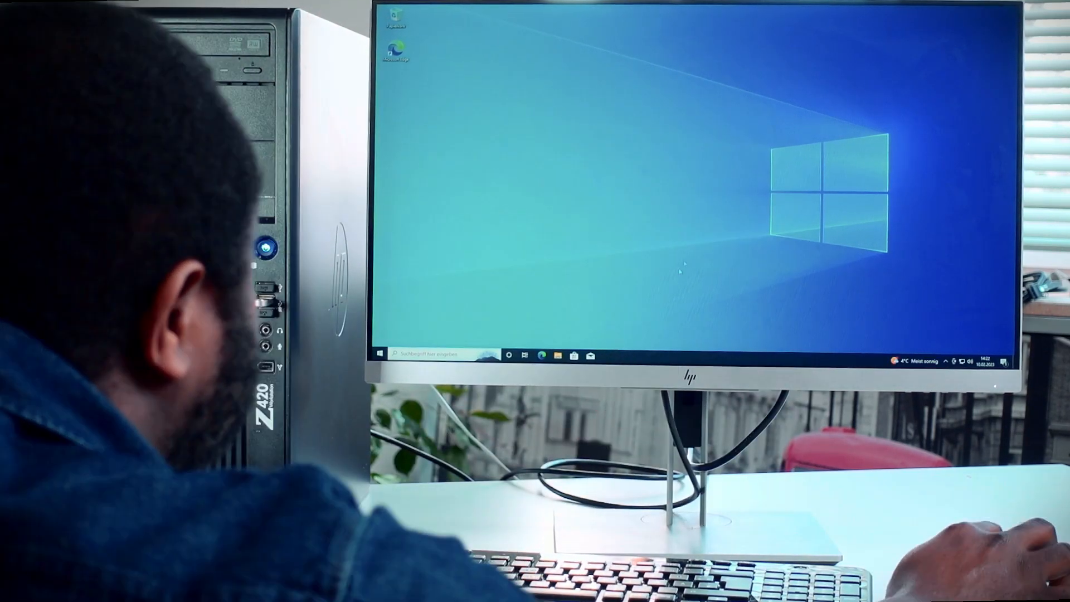
- Restart the computer from the Start menu power choices into the firmware boot device list
left_click(558, 354)
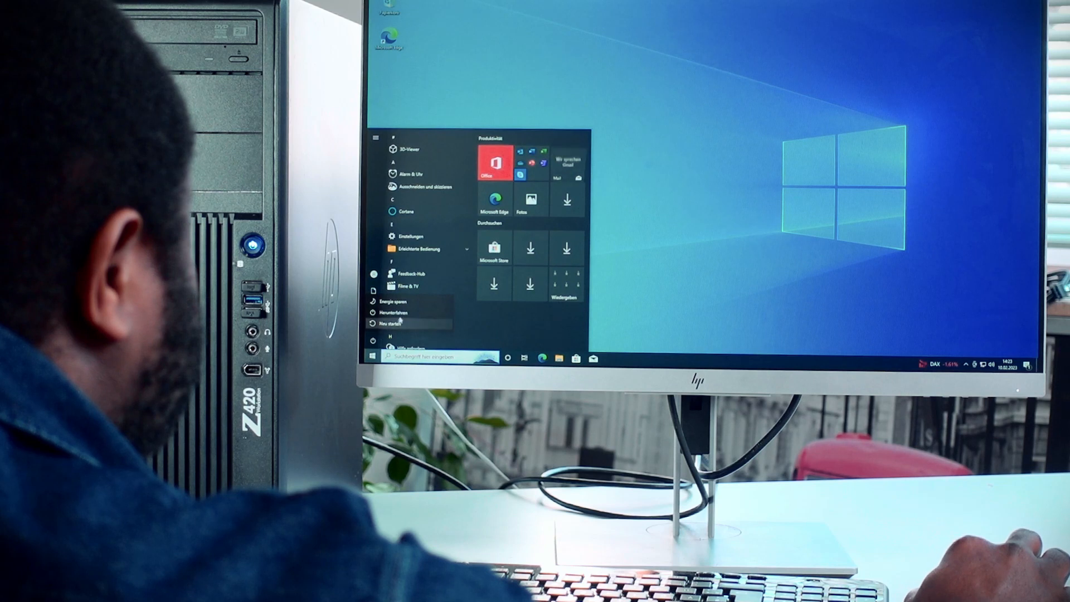
left_click(394, 312)
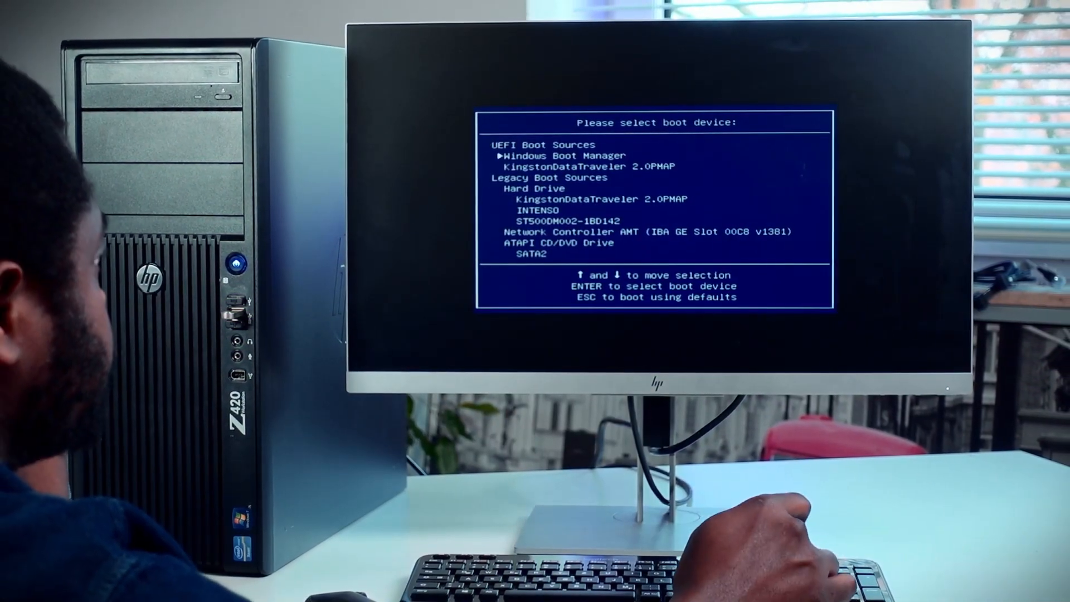
- Boot from Windows Boot Manager in the HP BIOS boot menu back to the desktop
key("down")
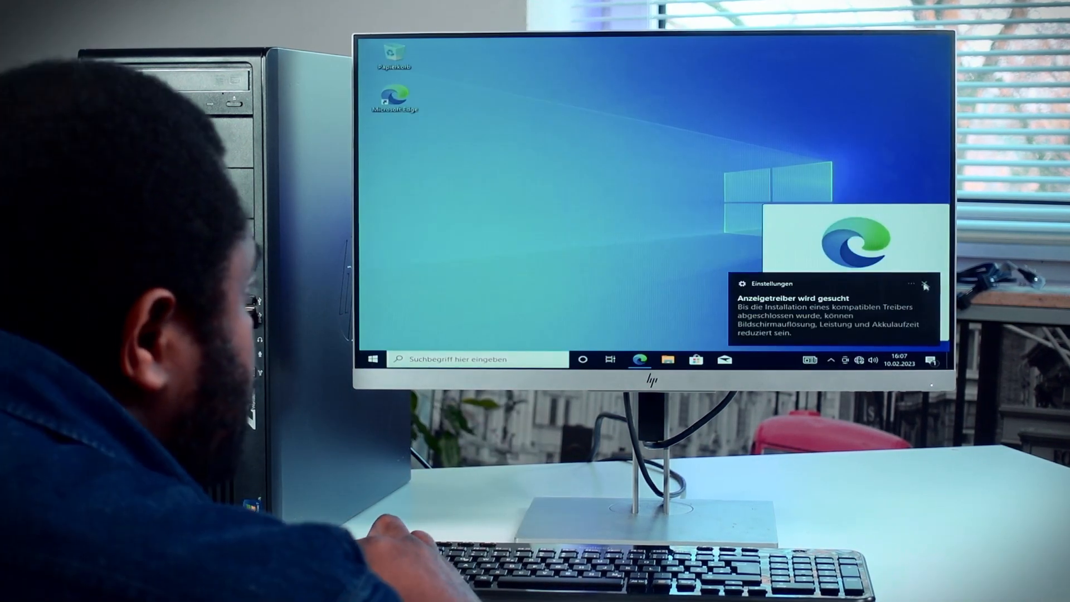
- Dismiss the display-driver search notification, leaving the plain desktop with its two shortcuts
left_click(926, 285)
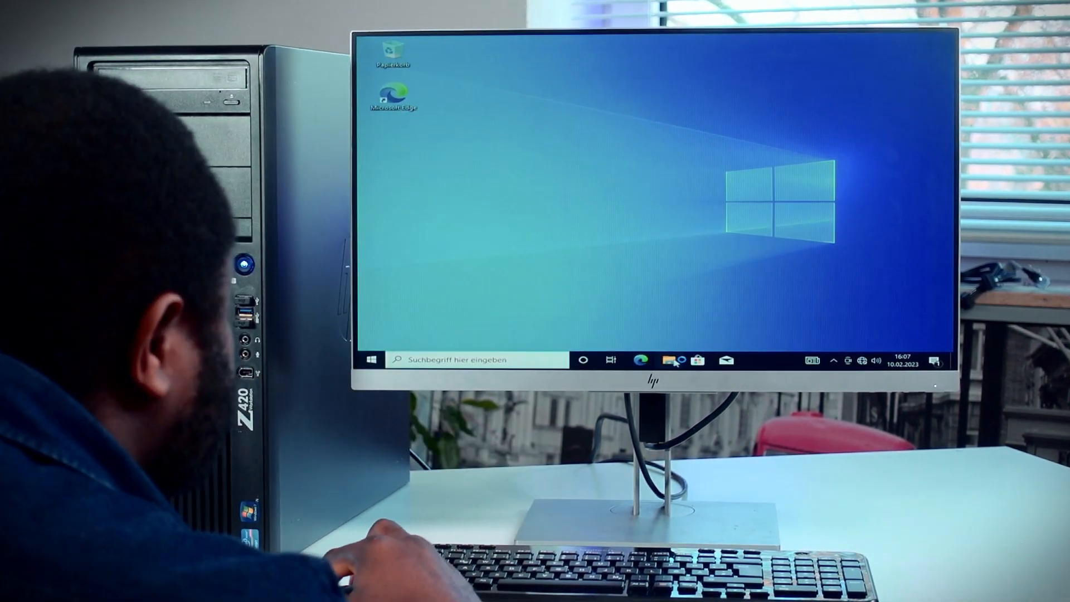
left_click(670, 360)
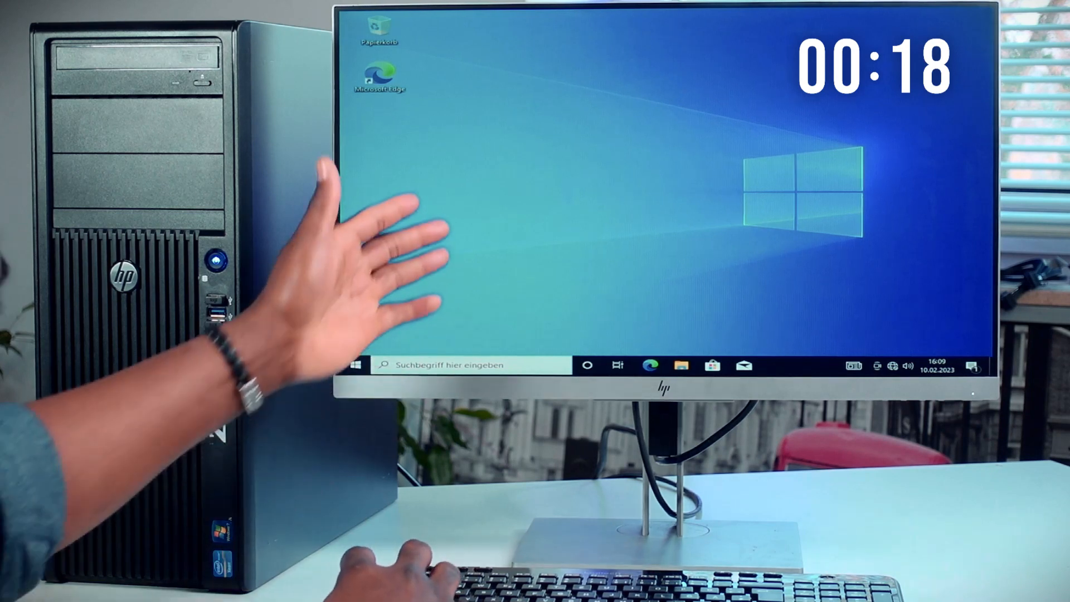
- Launch File Explorer from the taskbar showing the quick-access folders
left_click(680, 365)
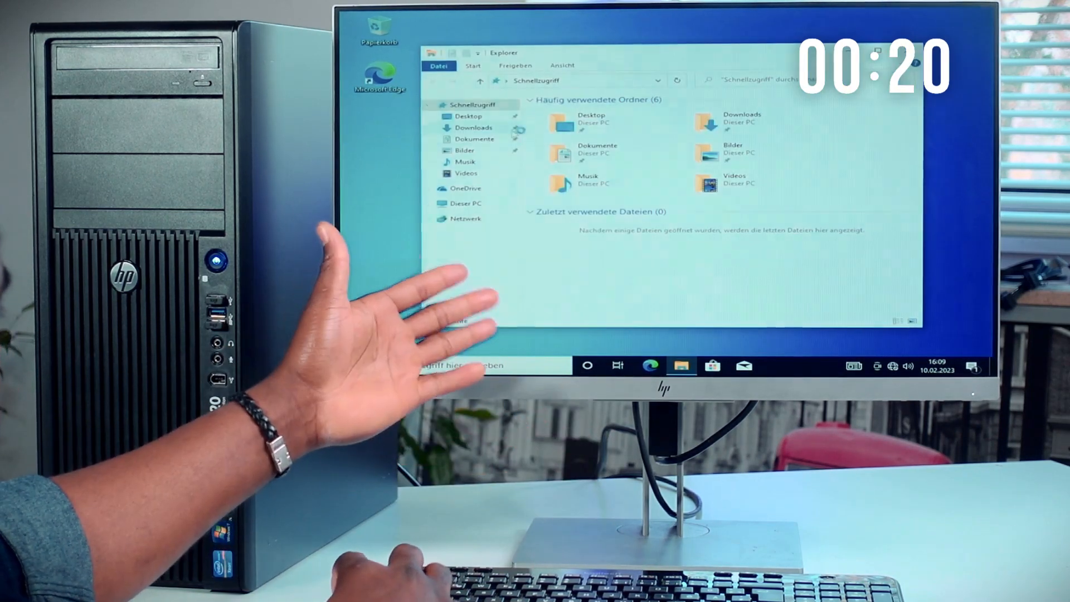